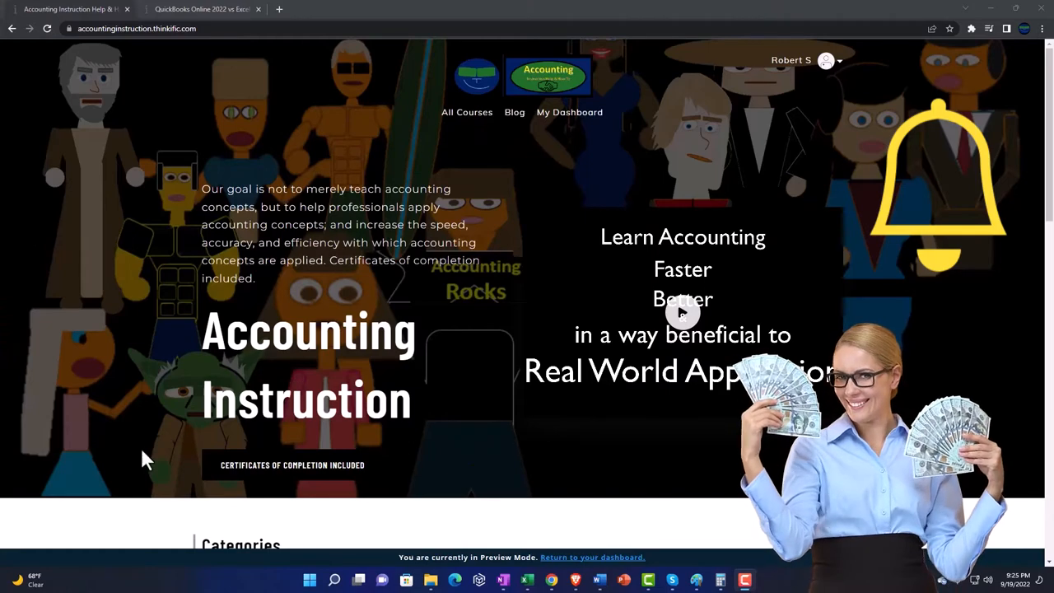
# Step: Scroll the Accounting Instruction categories to the QuickBooks Online 2022 vs Excel course lesson
pyautogui.scroll(-3)
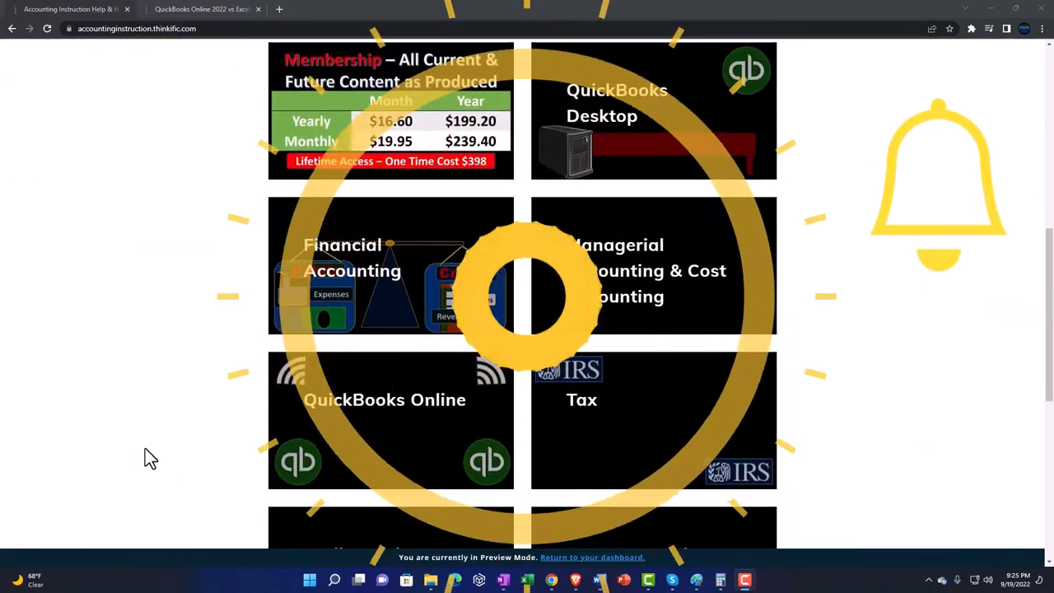
pyautogui.scroll(-3)
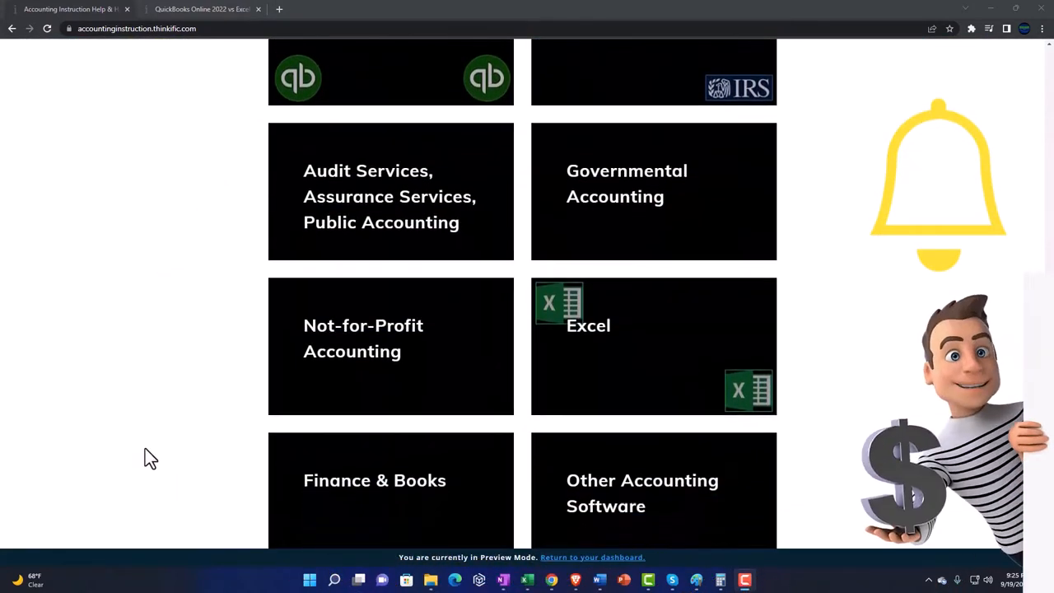
pyautogui.scroll(-3)
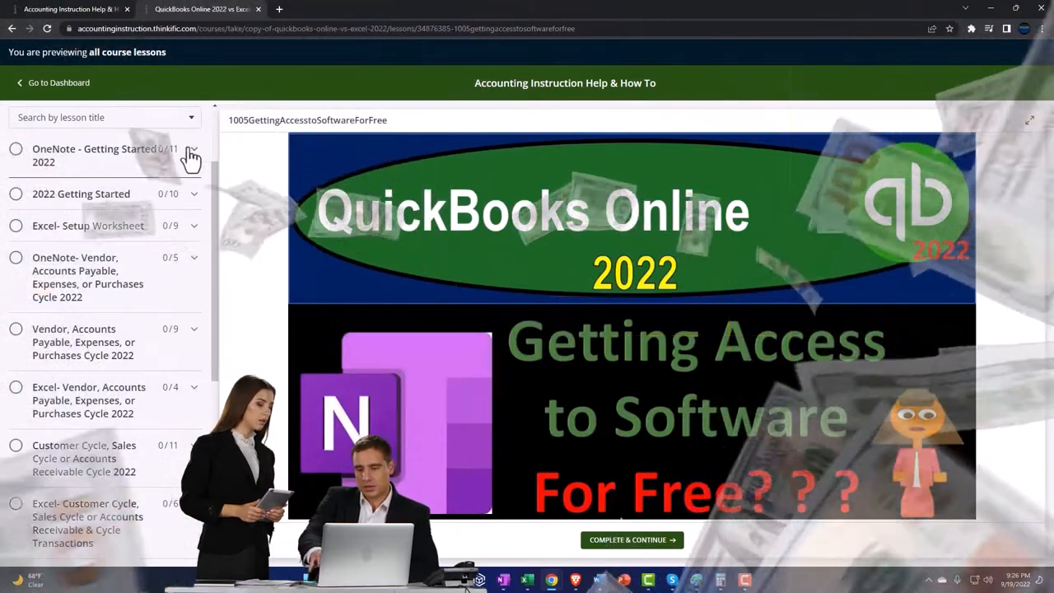
# Step: Open a new tab and enter 'QuickBooks Desktop Free Trial' into Google search
pyautogui.click(191, 155)
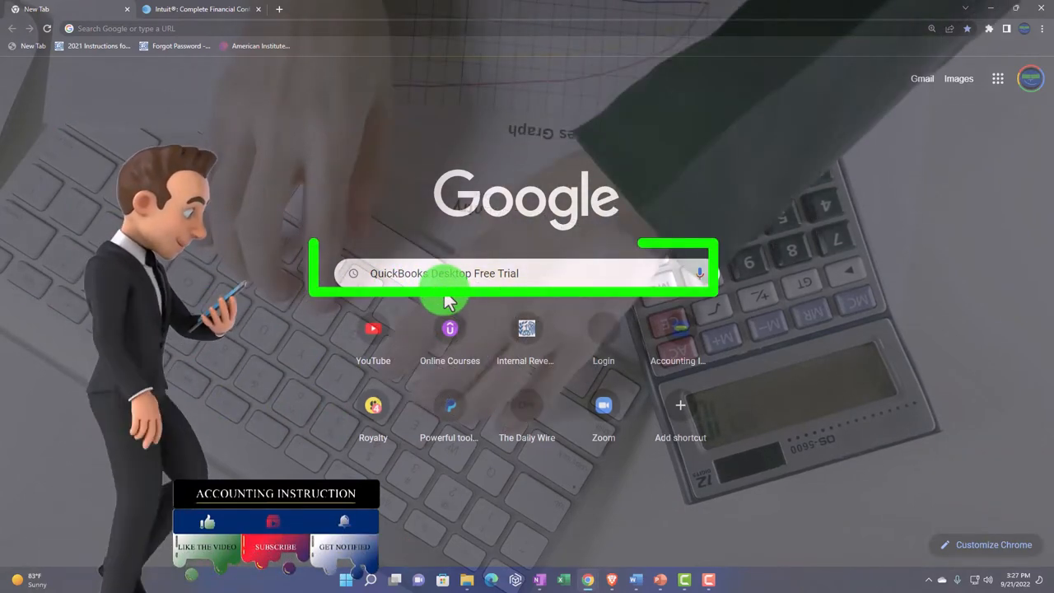
# Step: Run the free trial search and open Intuit's 'Download a trial of QuickBooks Desktop' result
pyautogui.click(527, 274)
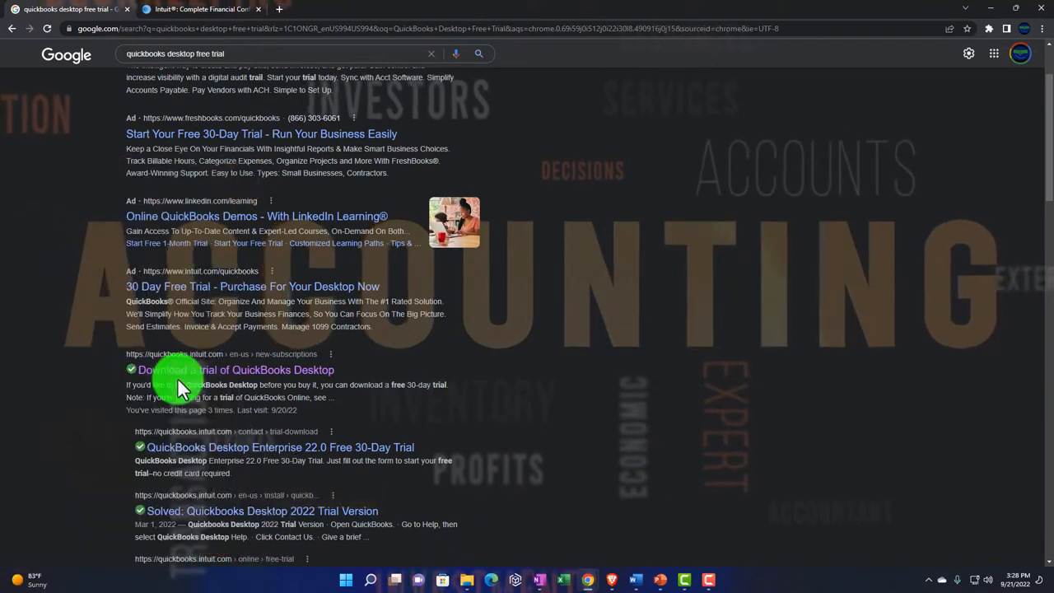
pyautogui.click(235, 369)
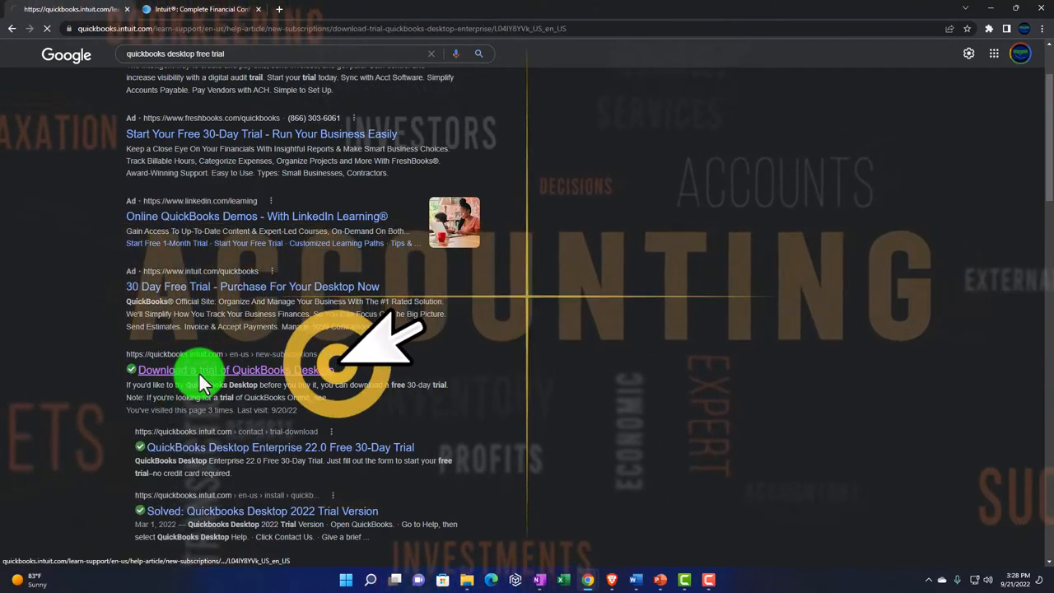
# Step: Scroll the support article down to the 'Download a 30-day trial of QuickBooks Desktop' section
pyautogui.click(231, 370)
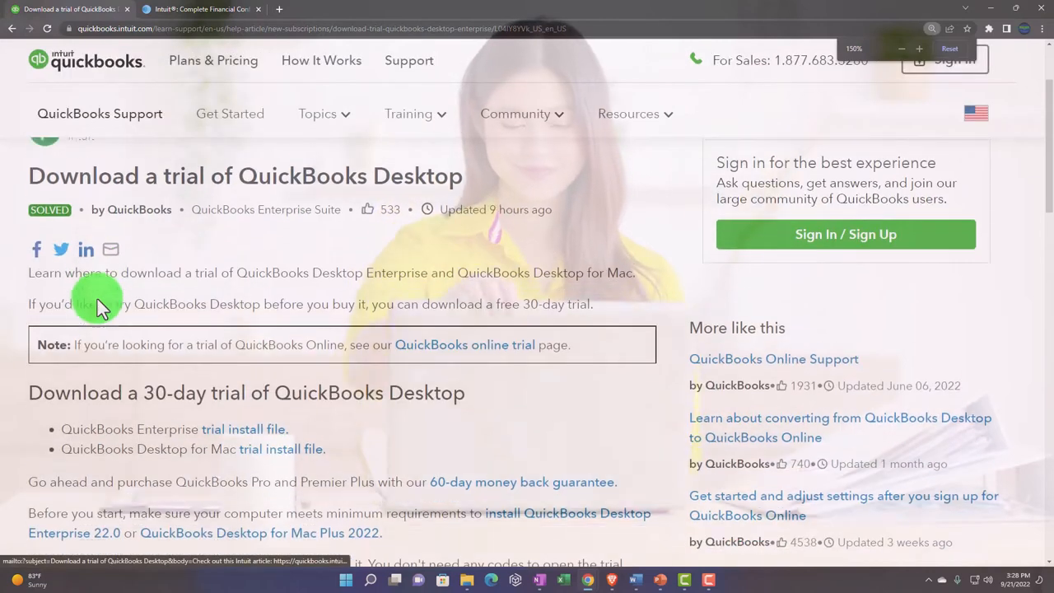
pyautogui.scroll(-3)
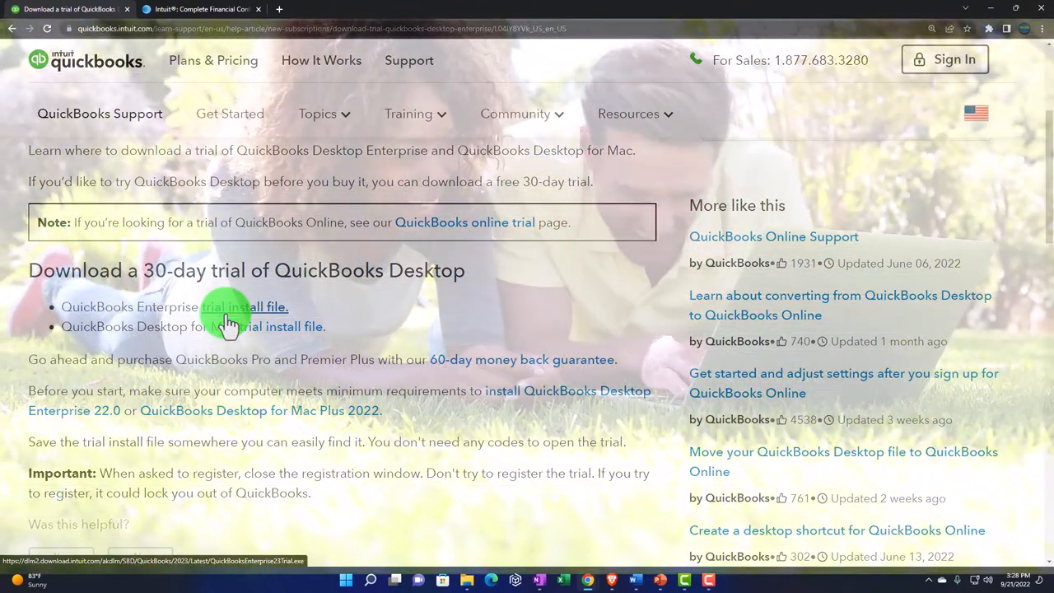
pyautogui.moveTo(268, 383)
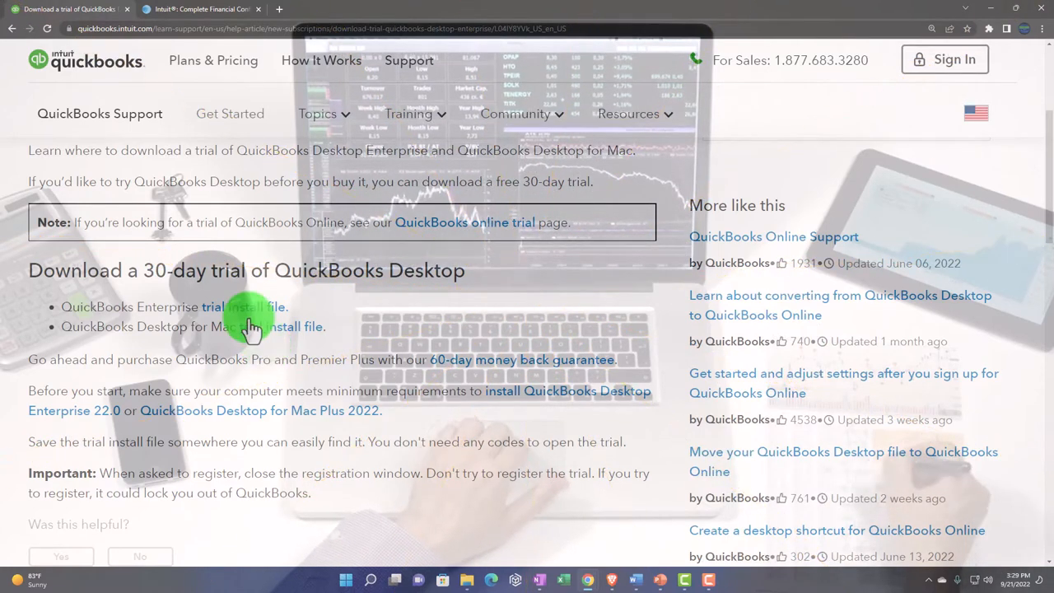
# Step: Download the QuickBooks Enterprise trial install file to the Desktop
pyautogui.click(243, 306)
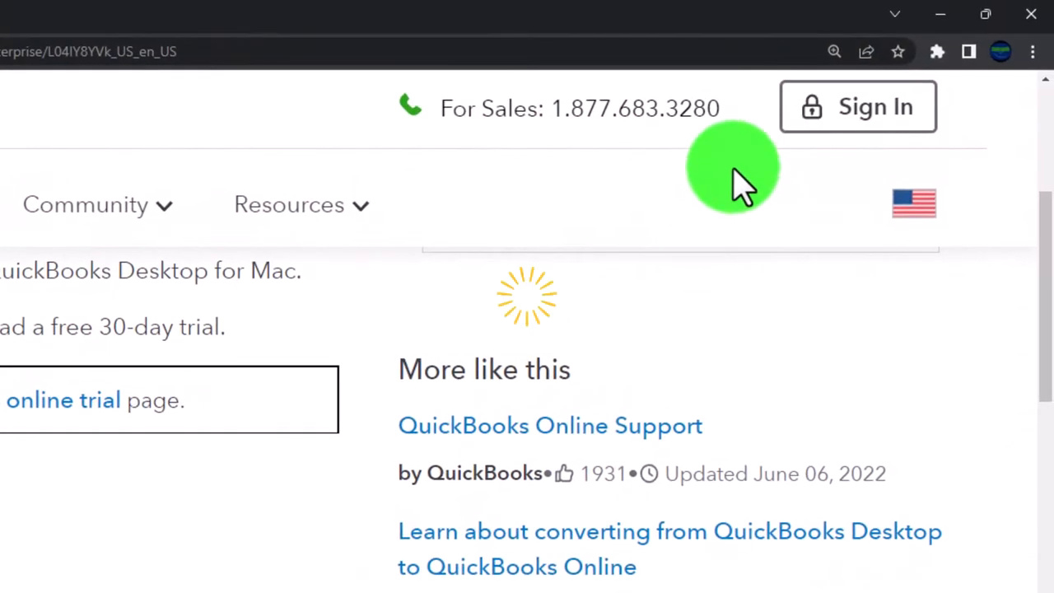
pyautogui.moveTo(745, 107)
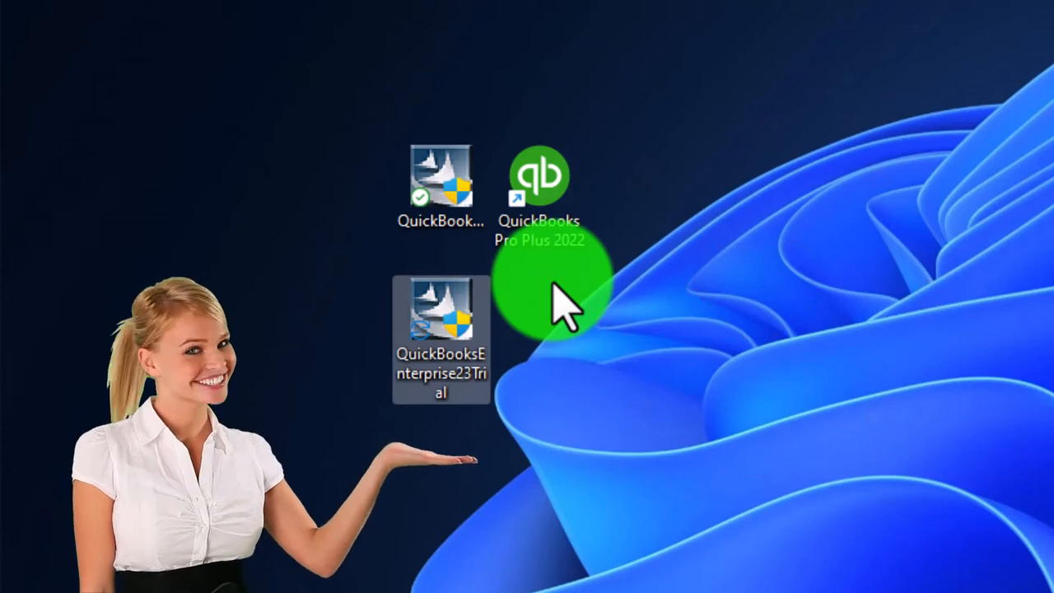
pyautogui.click(527, 299)
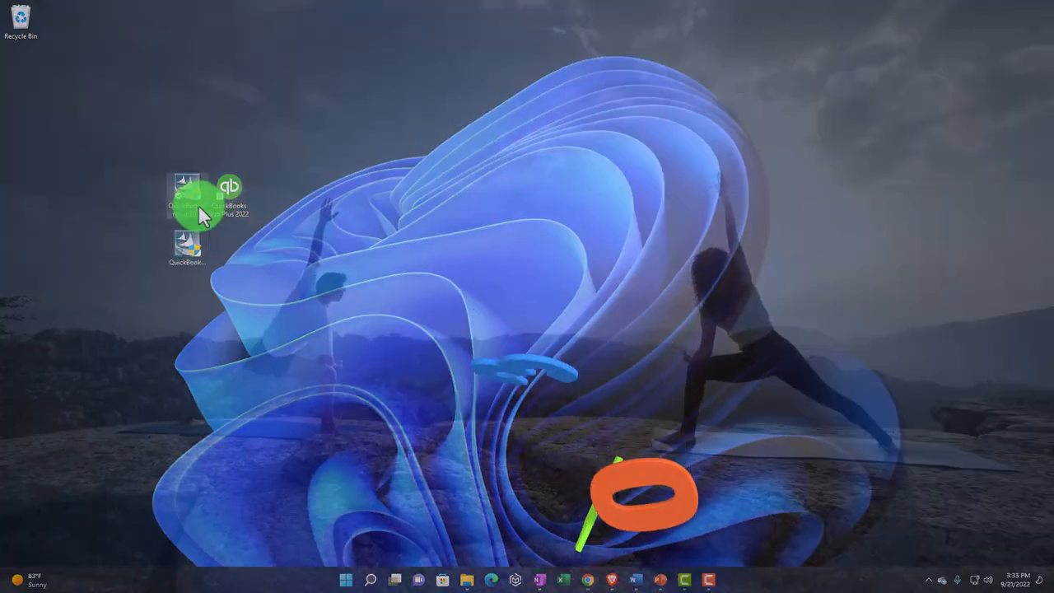
pyautogui.moveTo(204, 214)
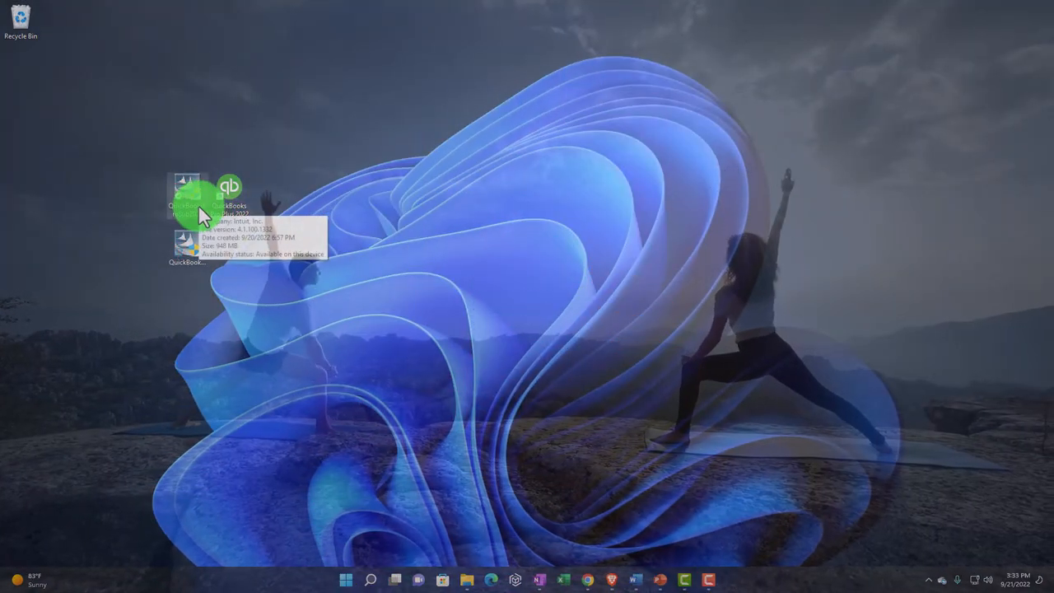